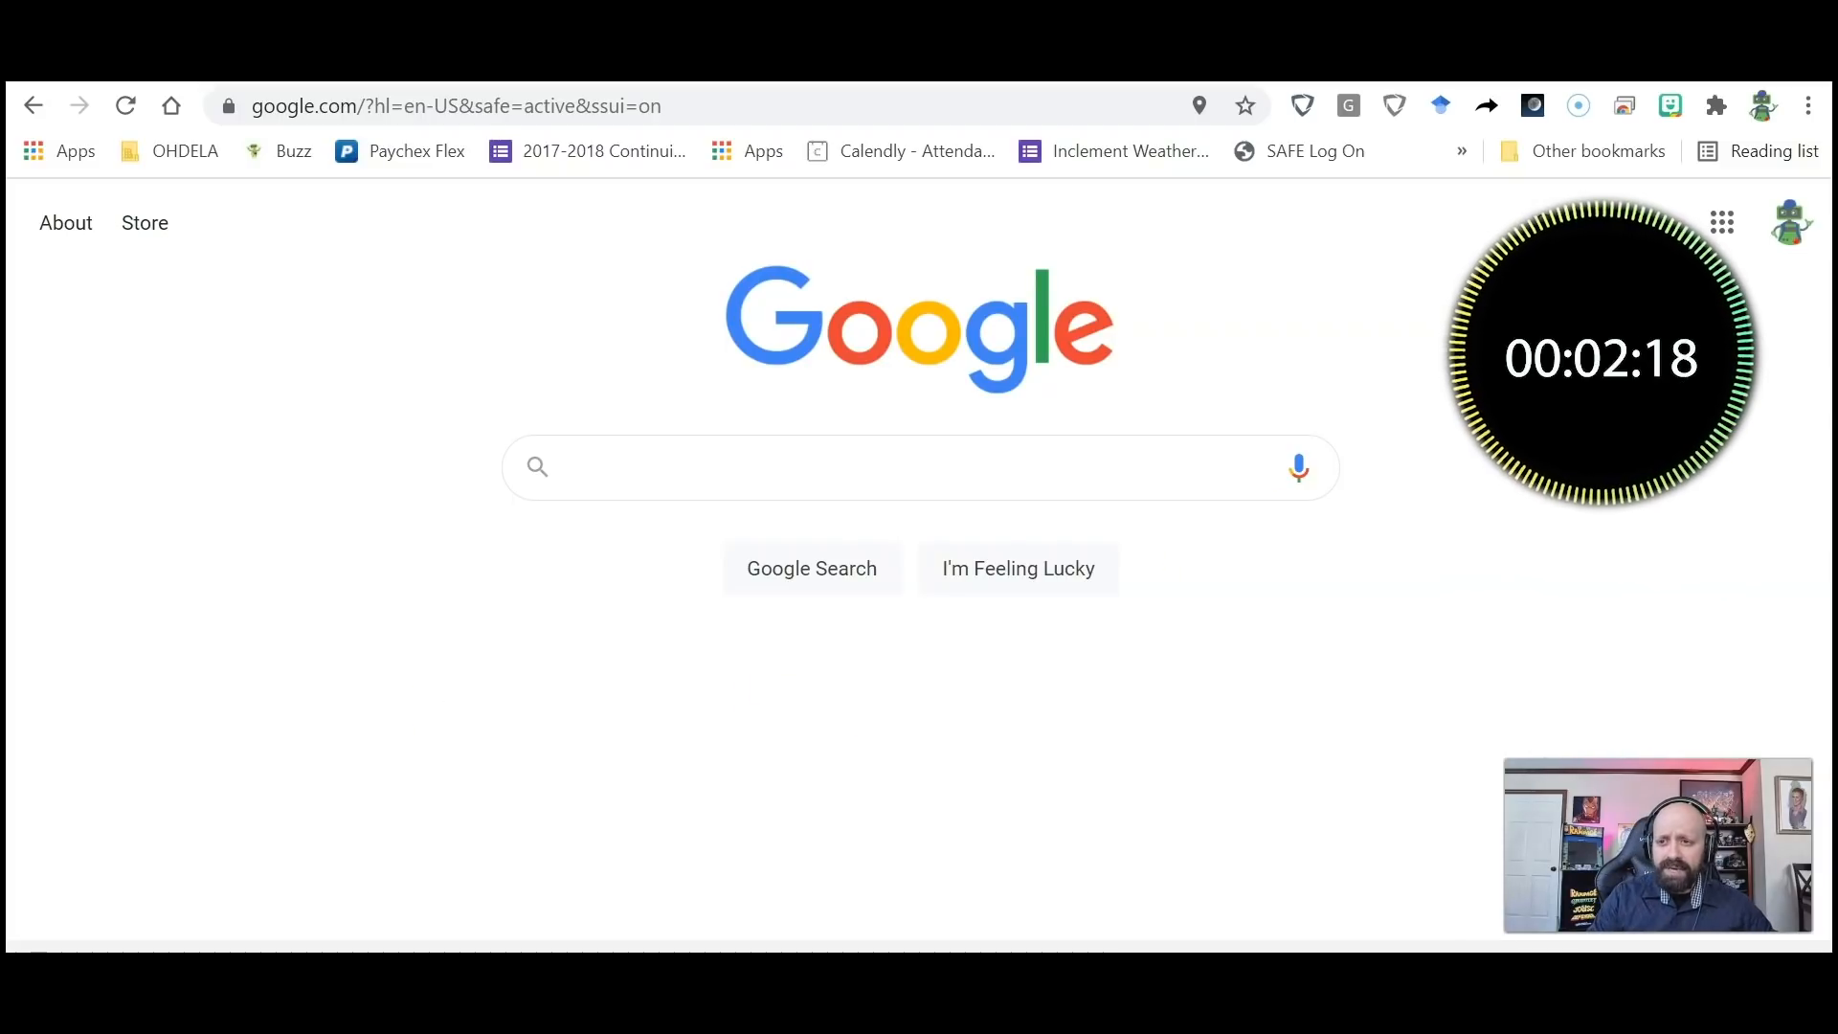
Step: Sign out of the Google account via the profile avatar and return to the signed-out Google homepage
click(1789, 222)
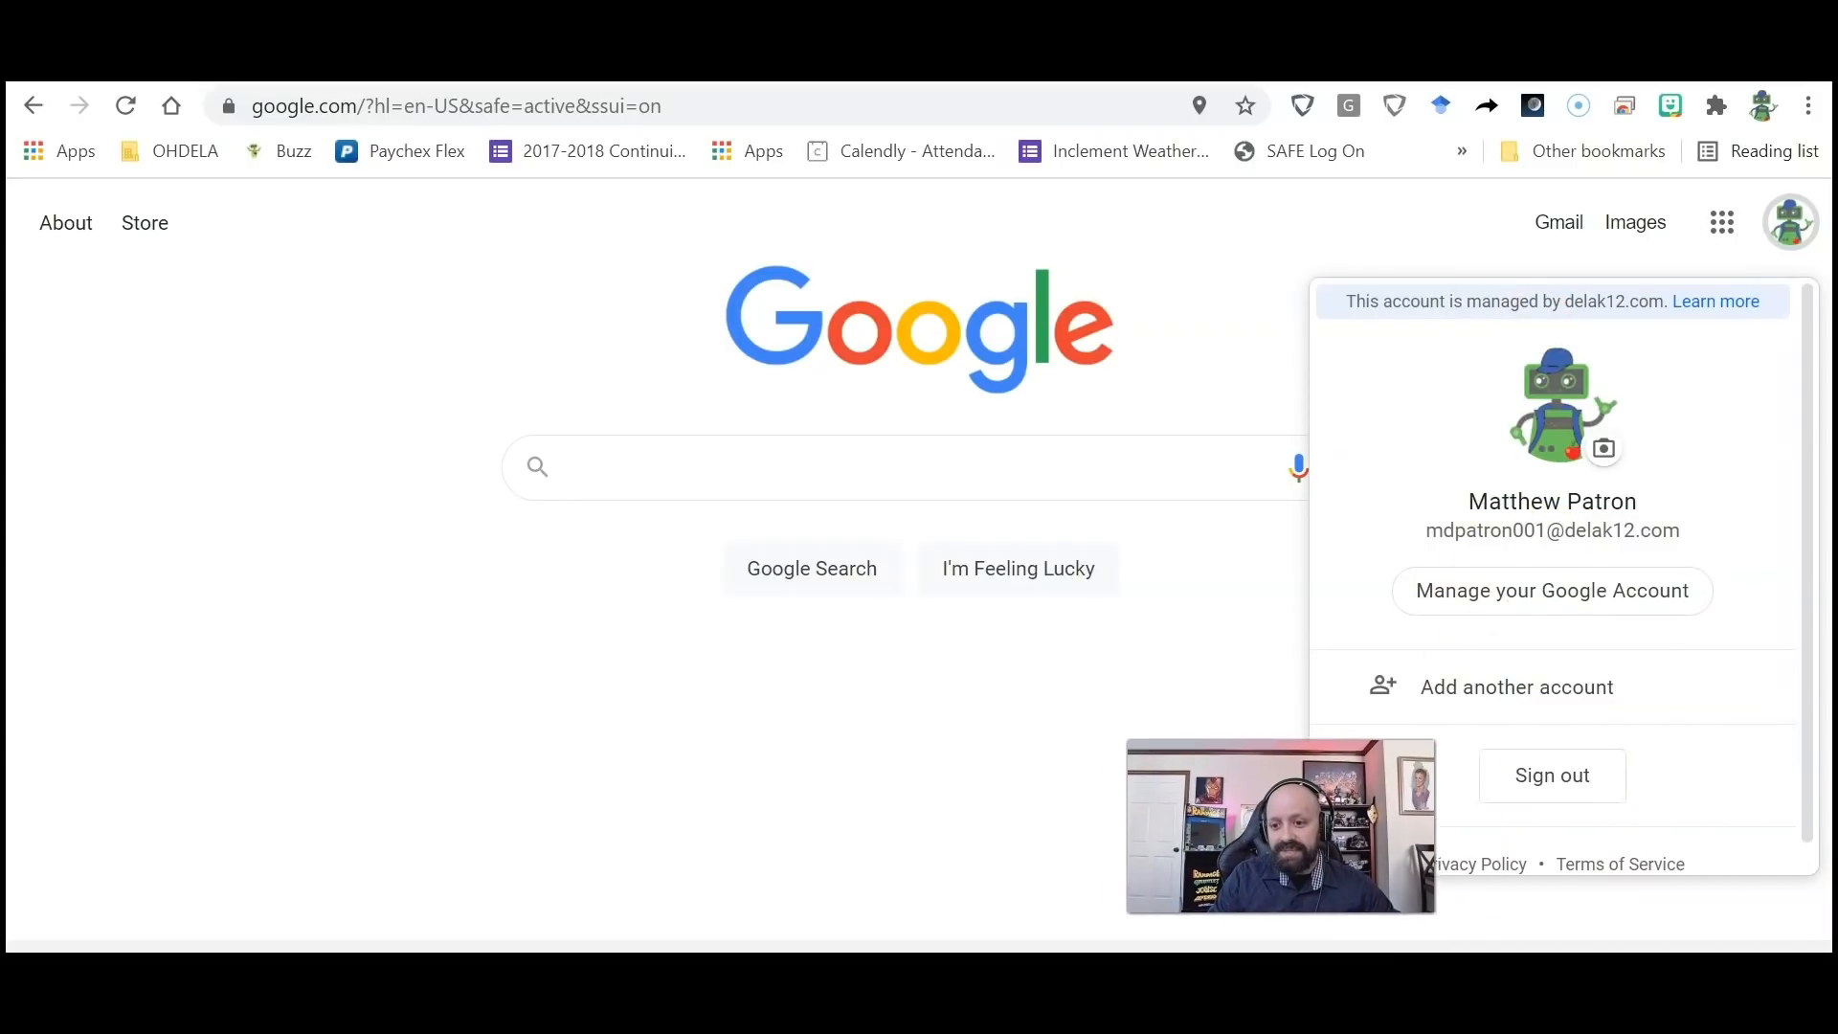
click(1549, 775)
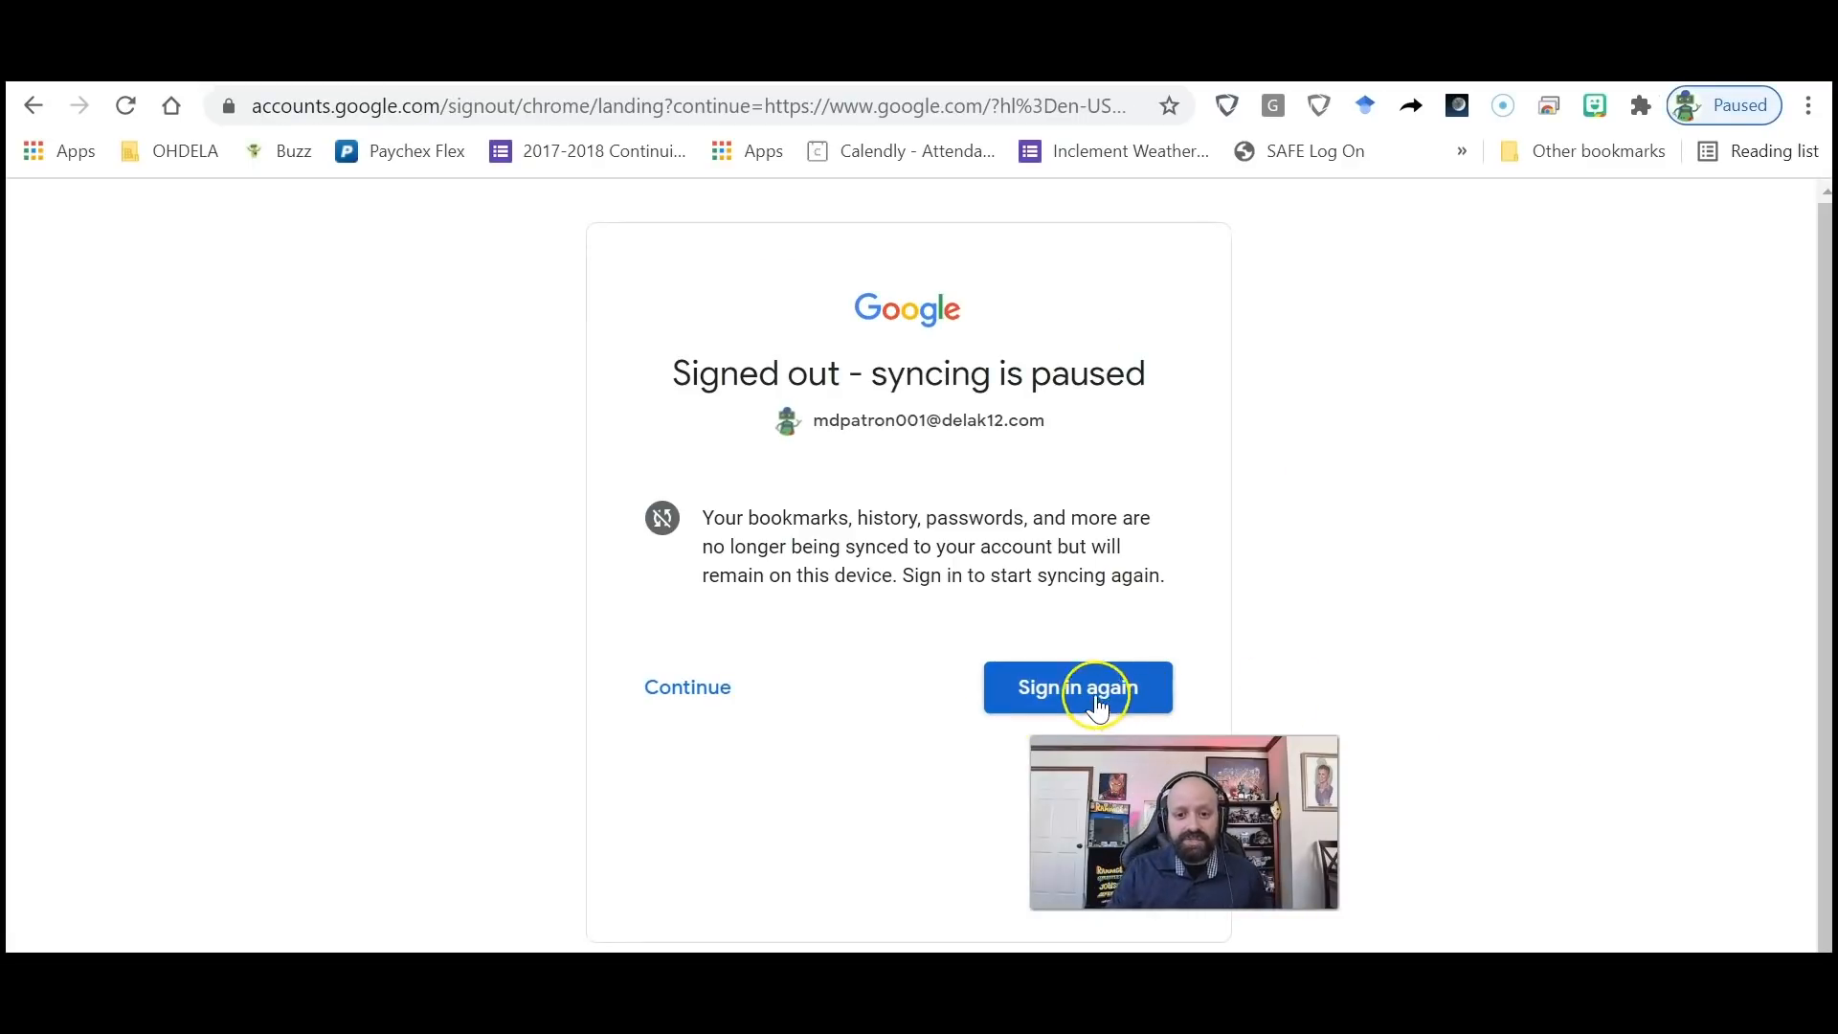
click(688, 688)
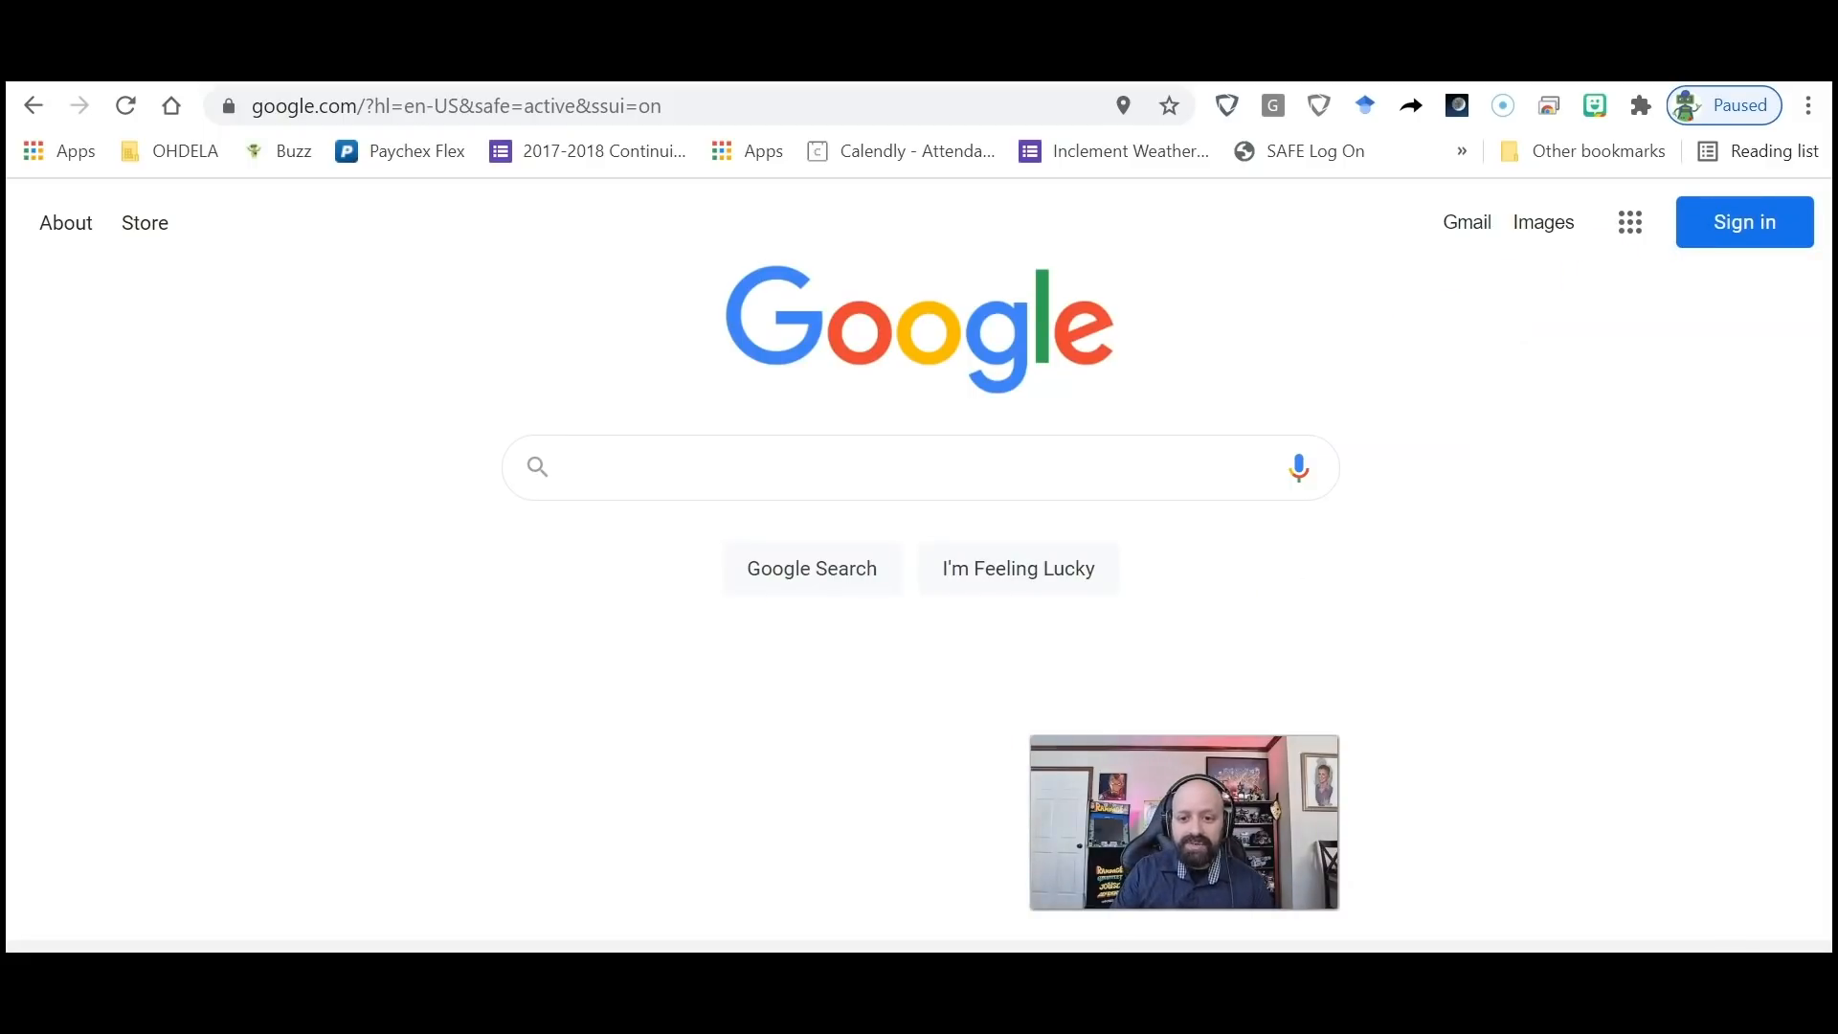
mouse_move(1742, 222)
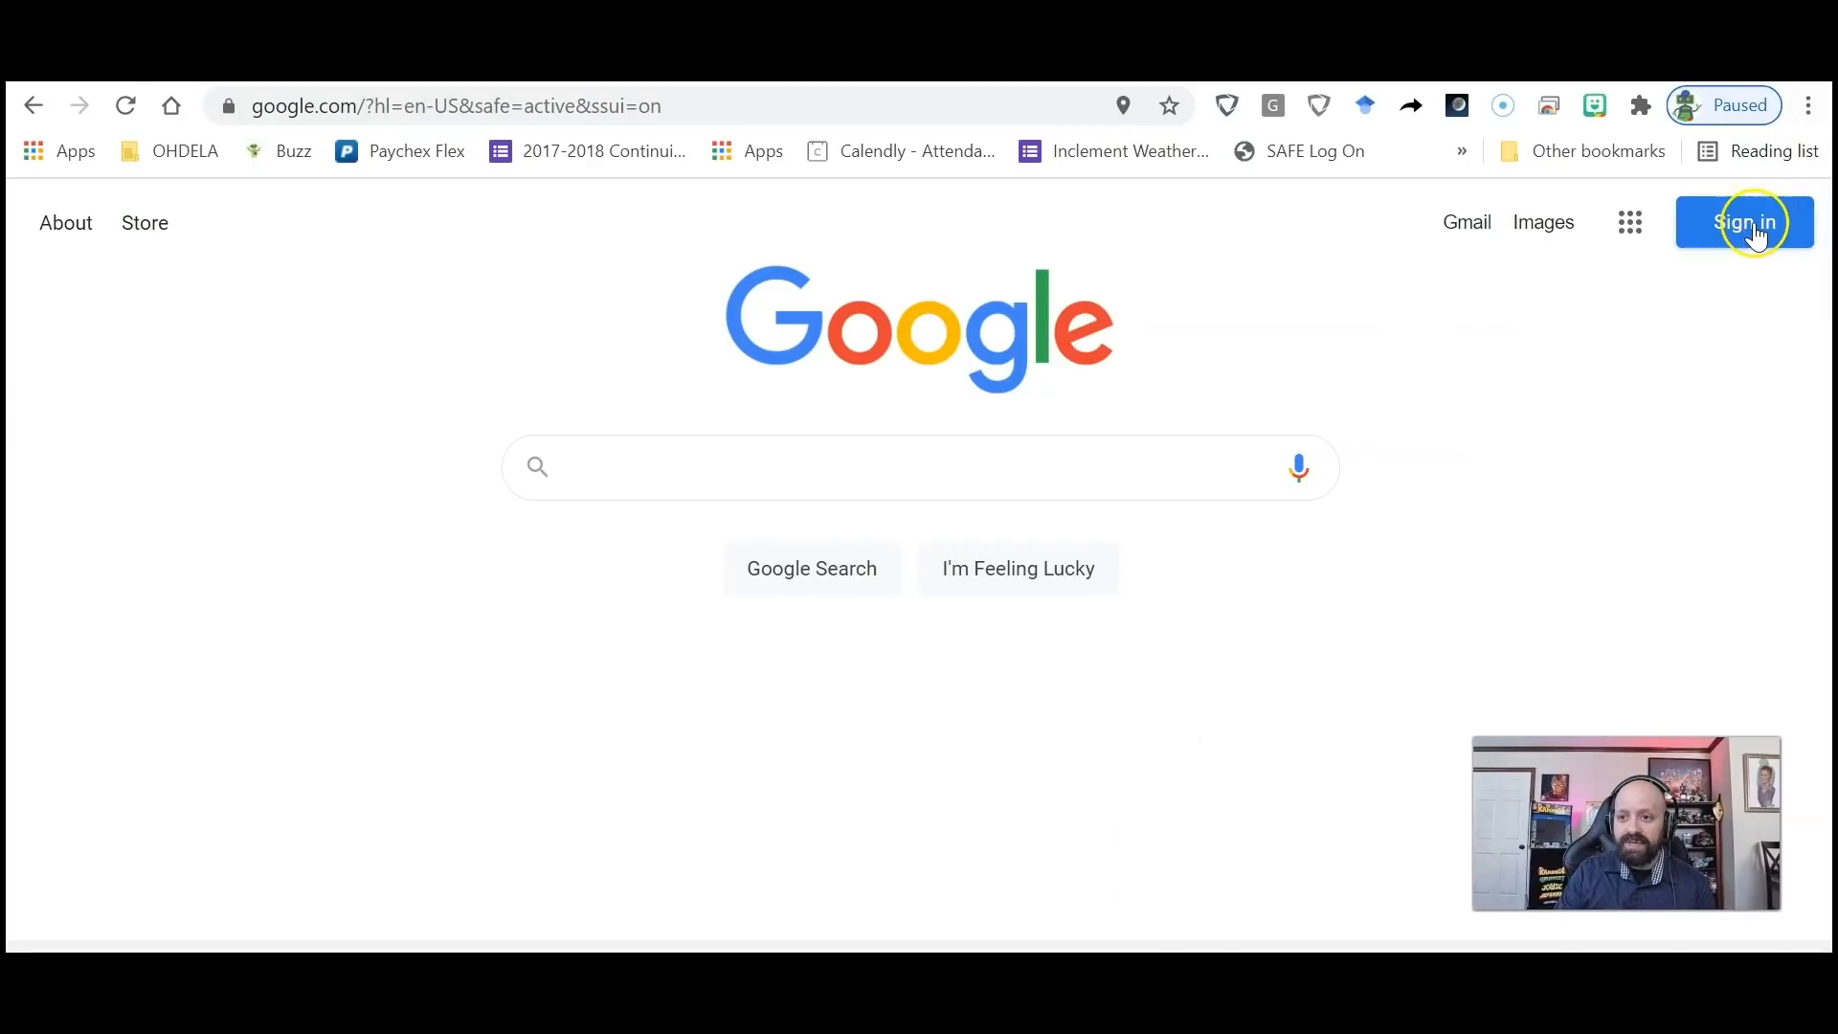
click(1744, 222)
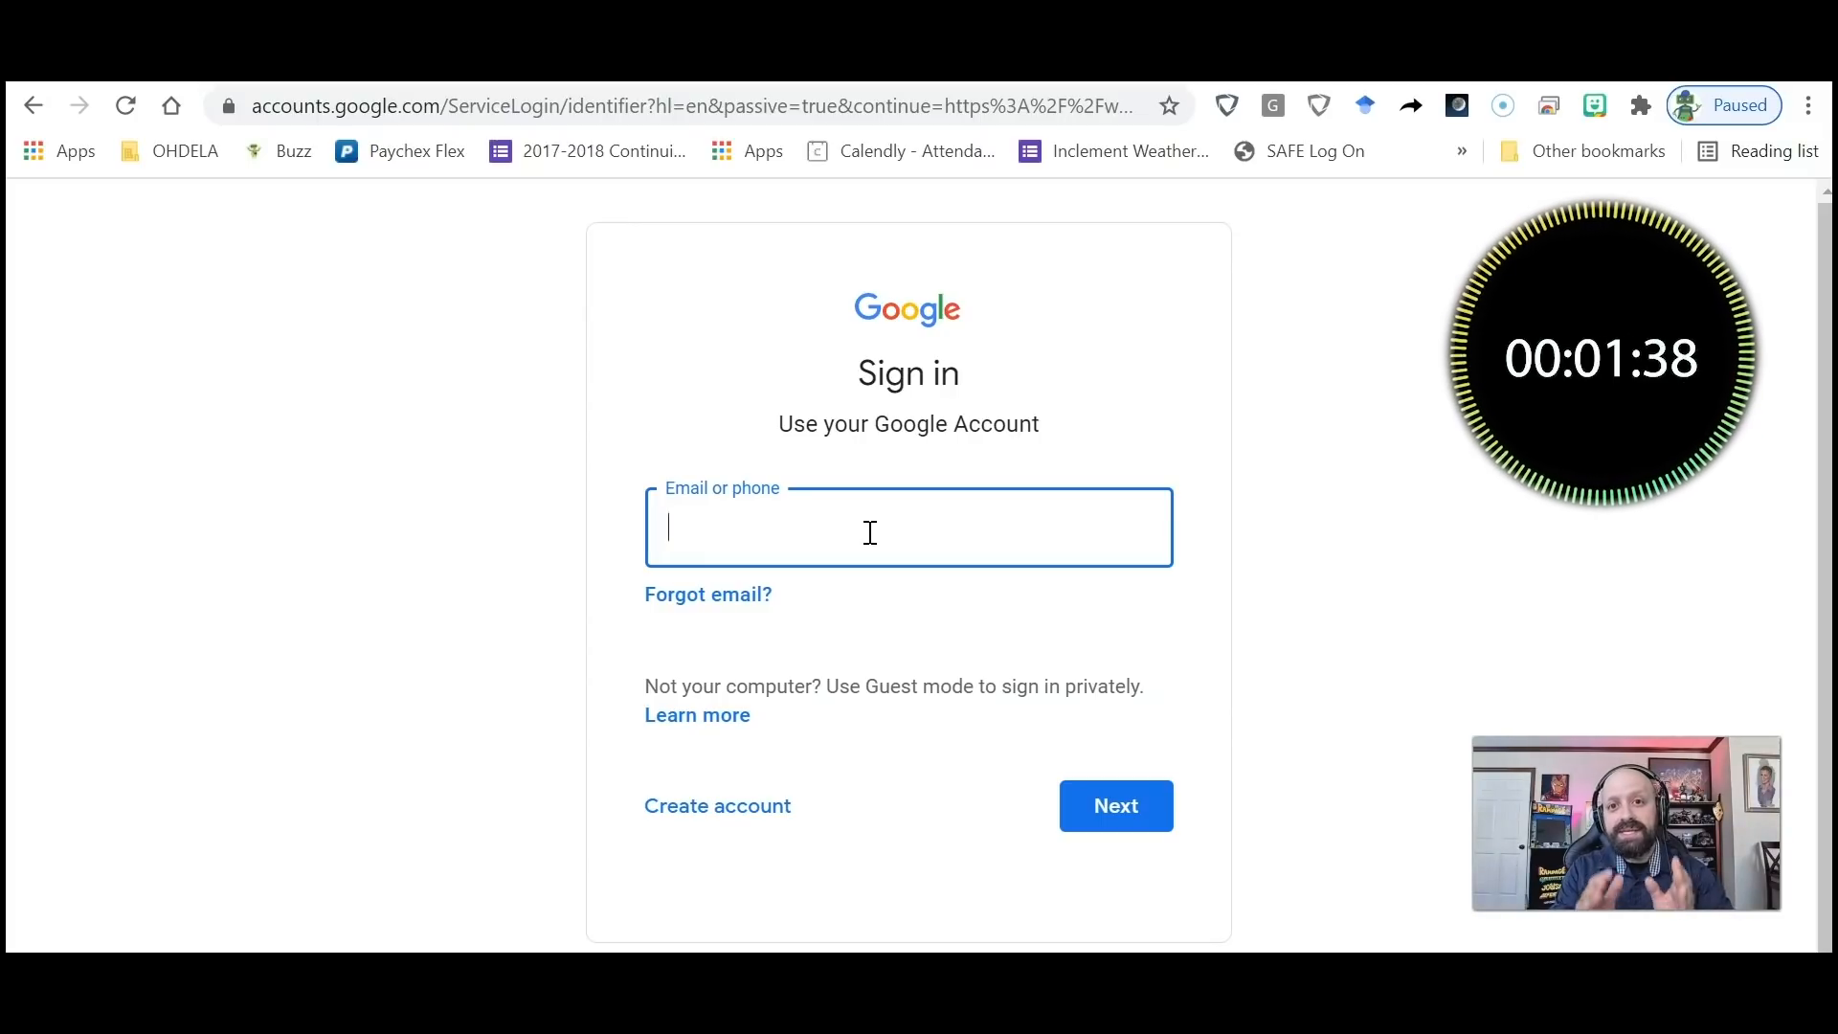
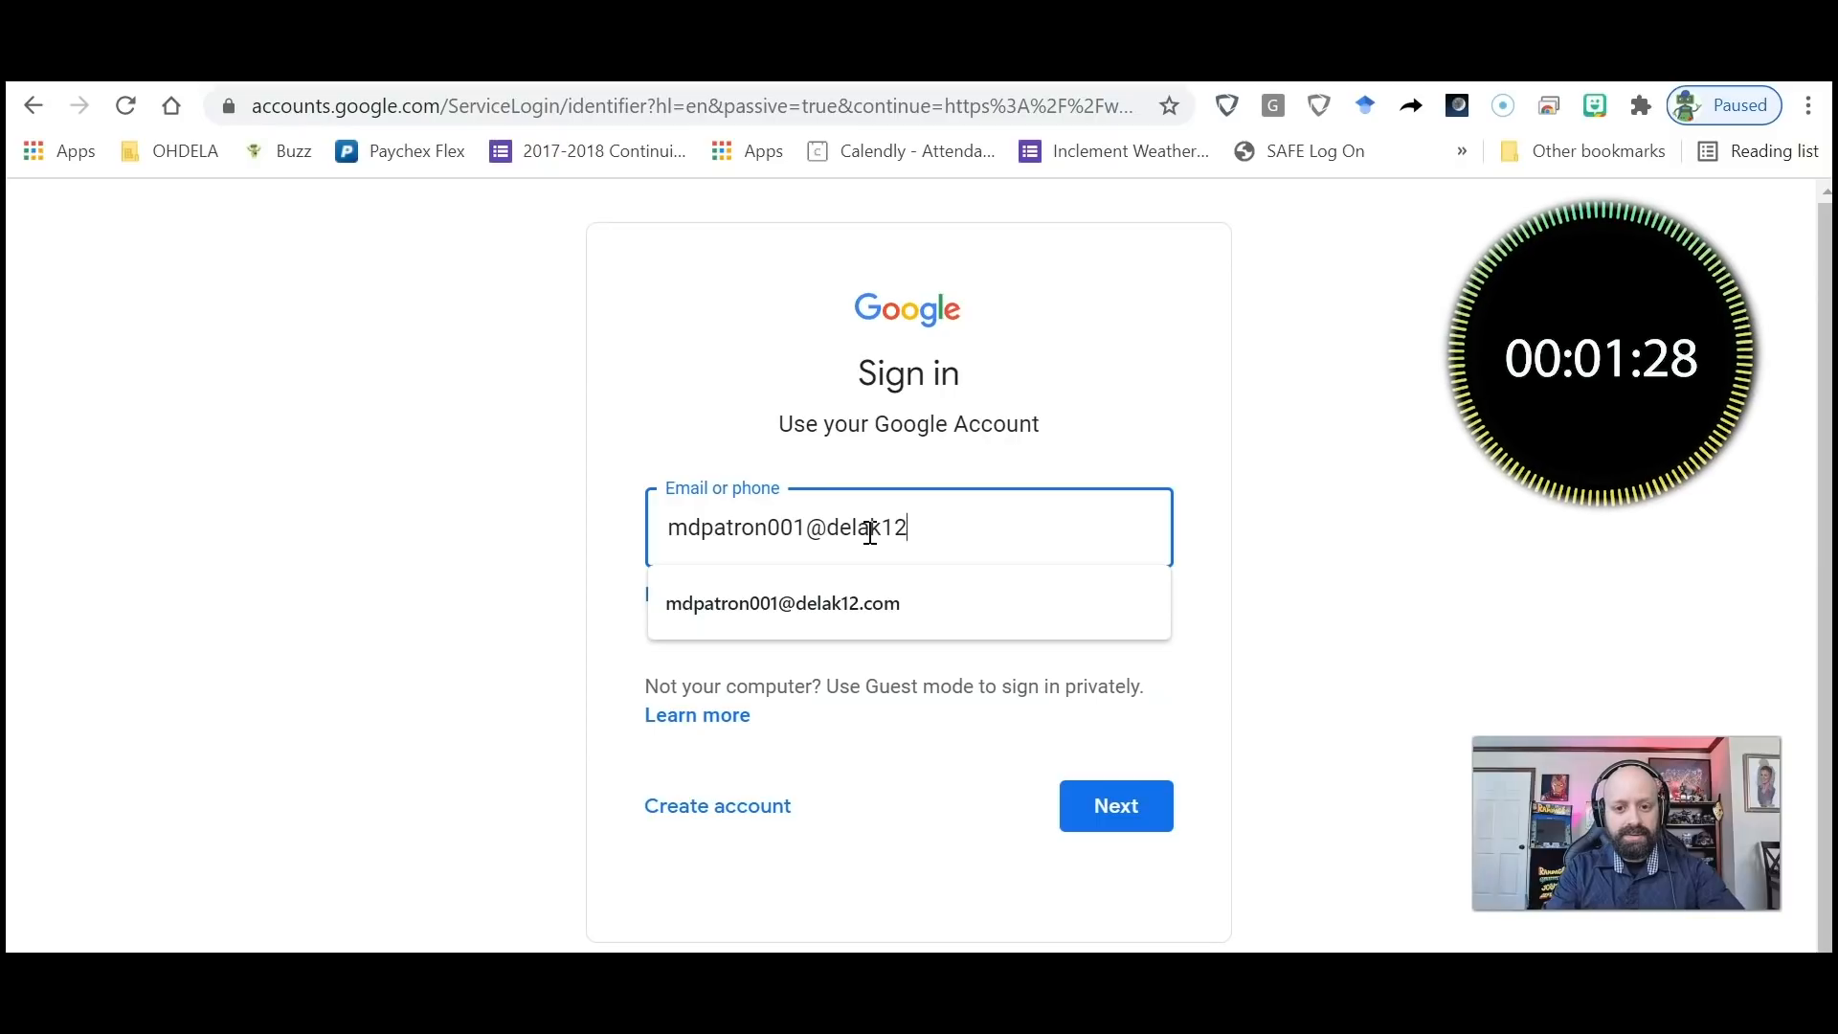
click(781, 603)
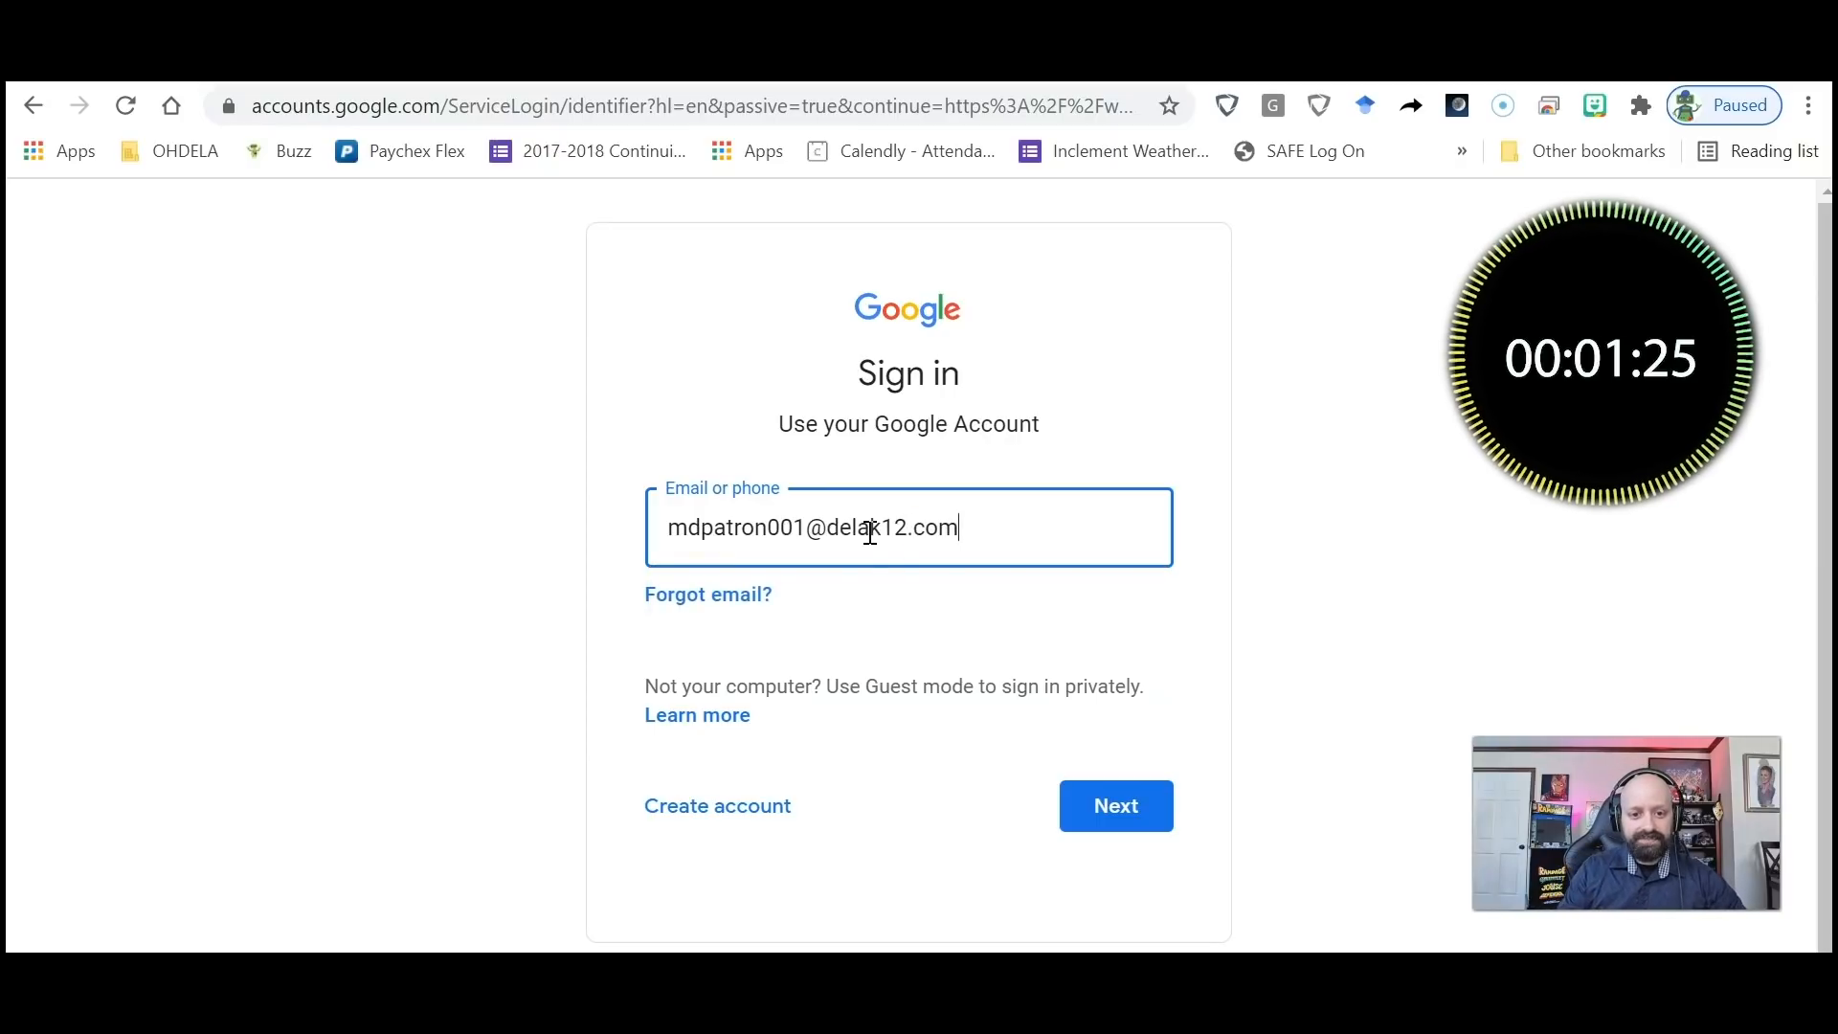
click(1114, 806)
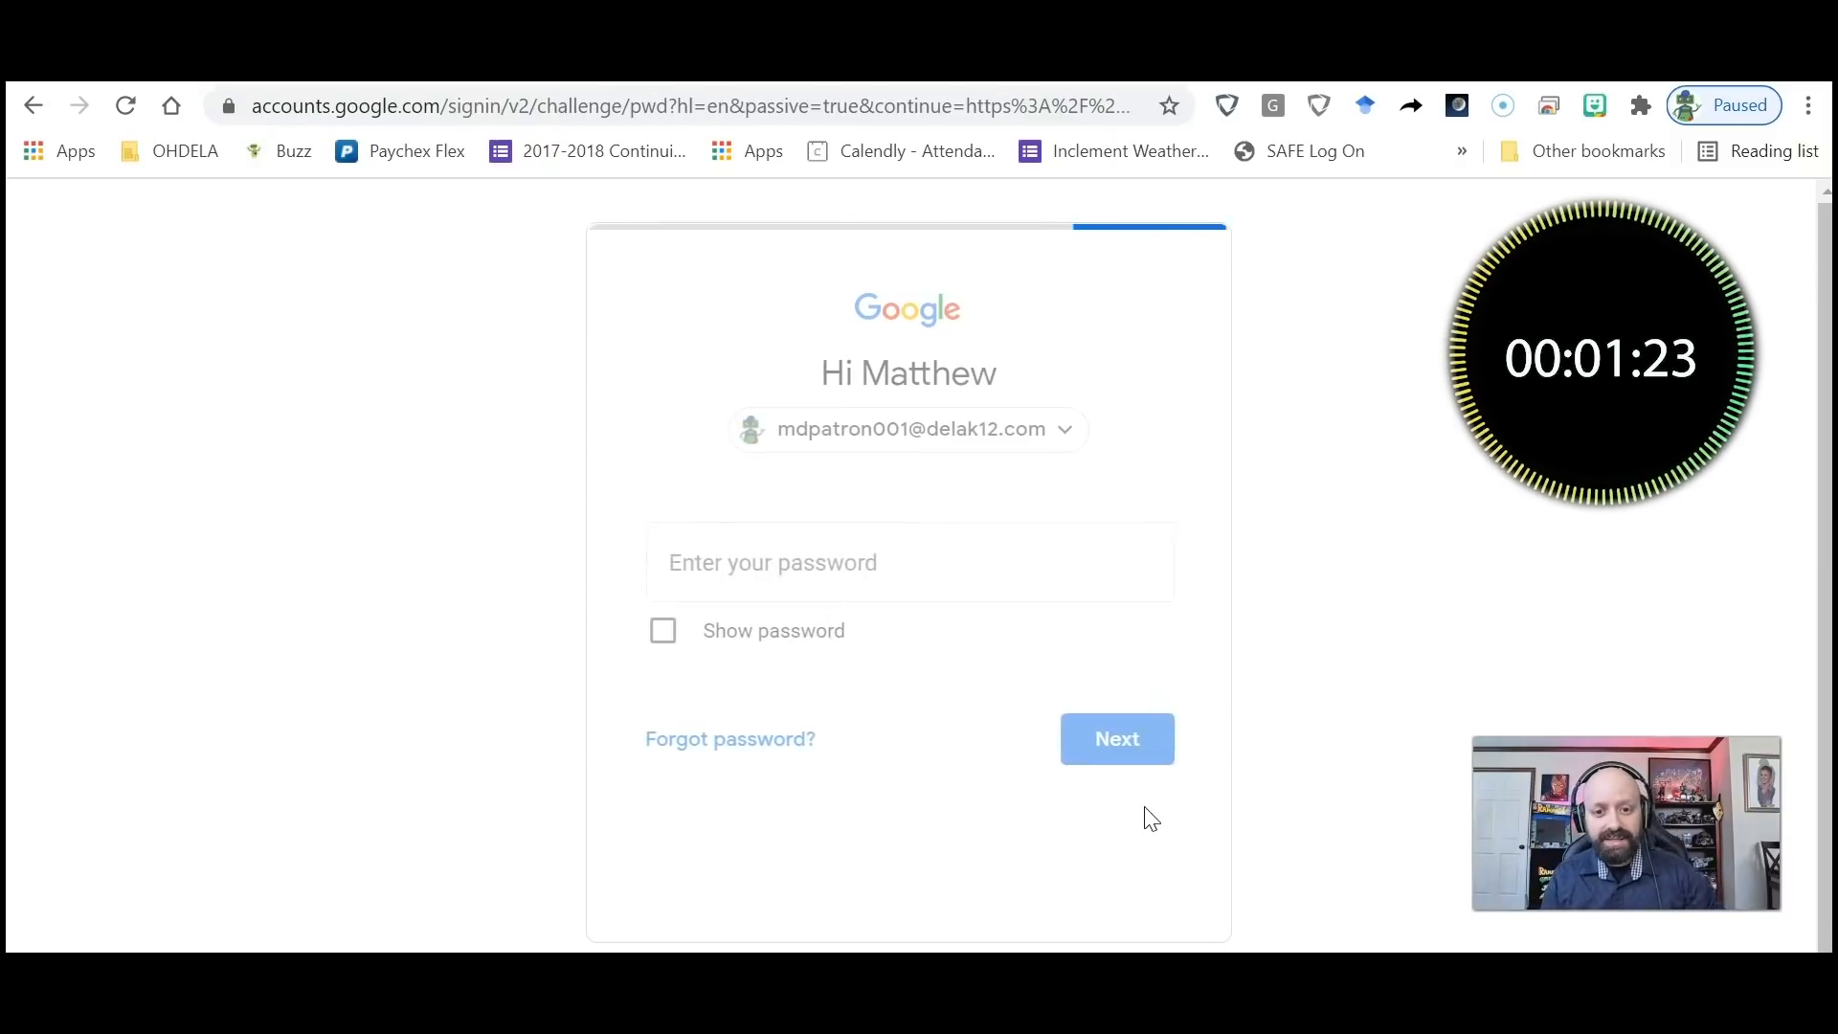
Step: Enter the account password and submit it to finish signing back into Google
click(907, 560)
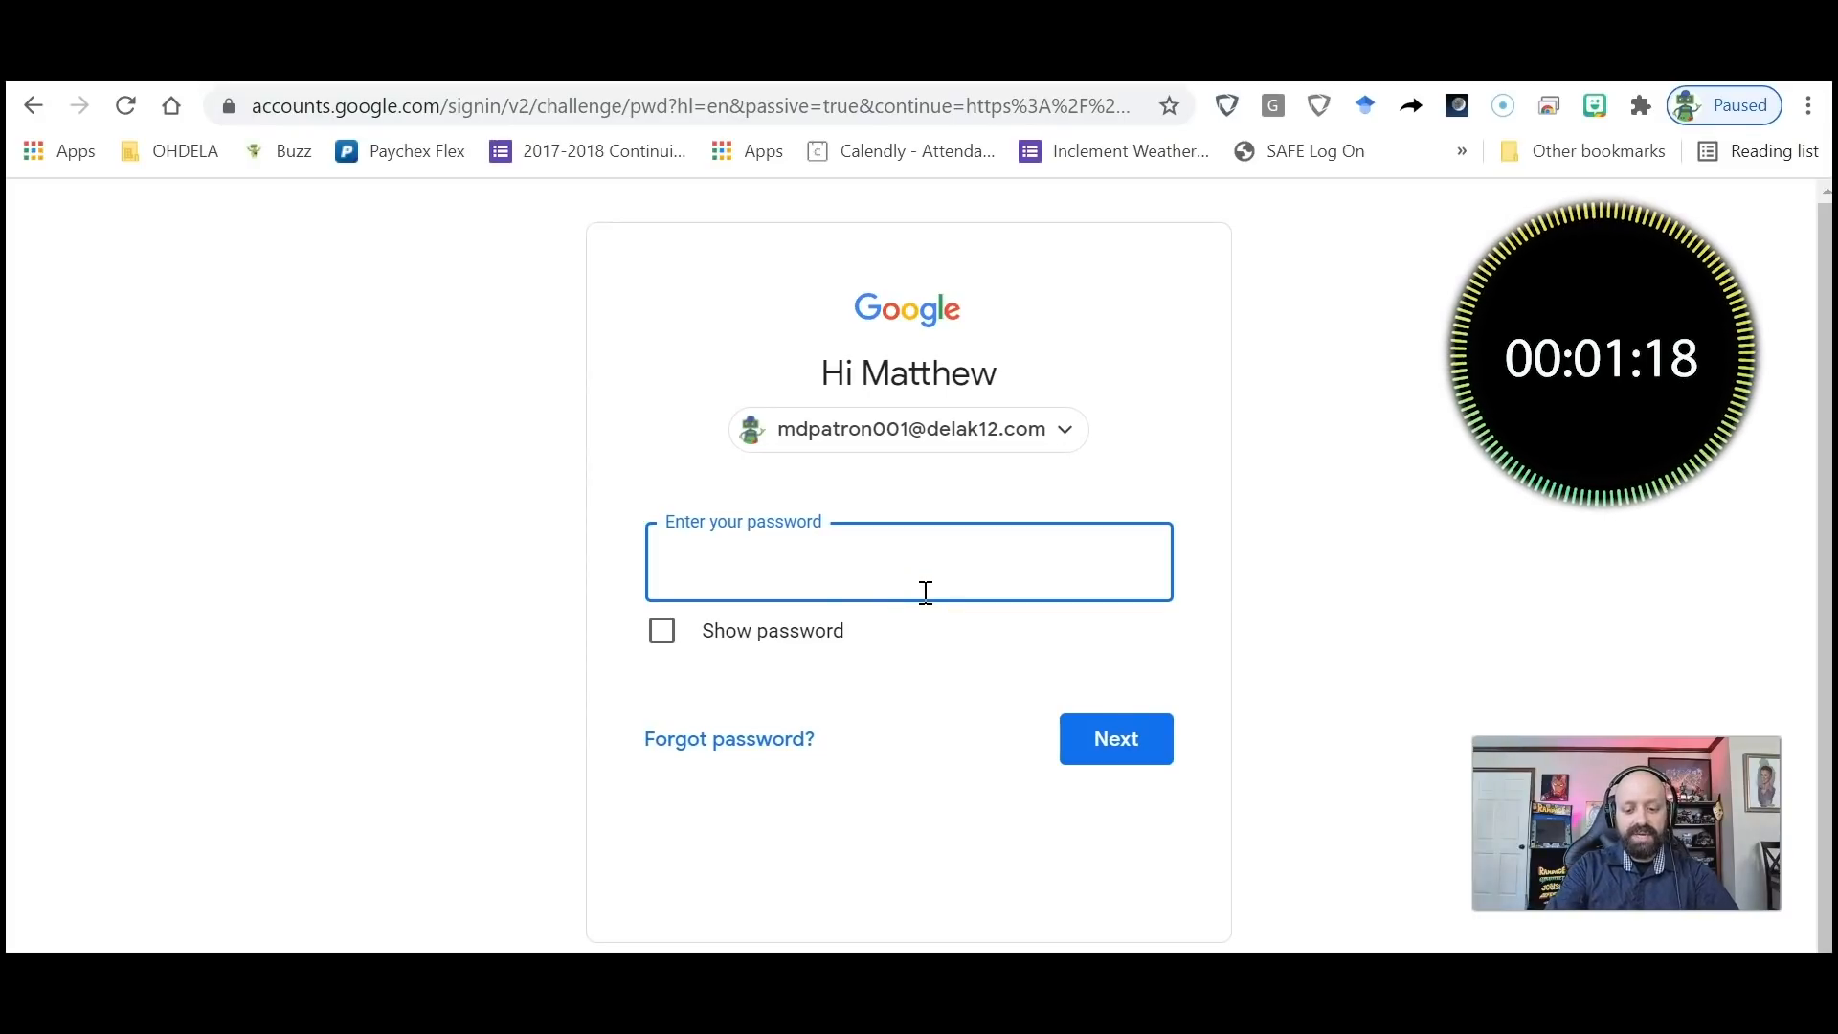
text(password)
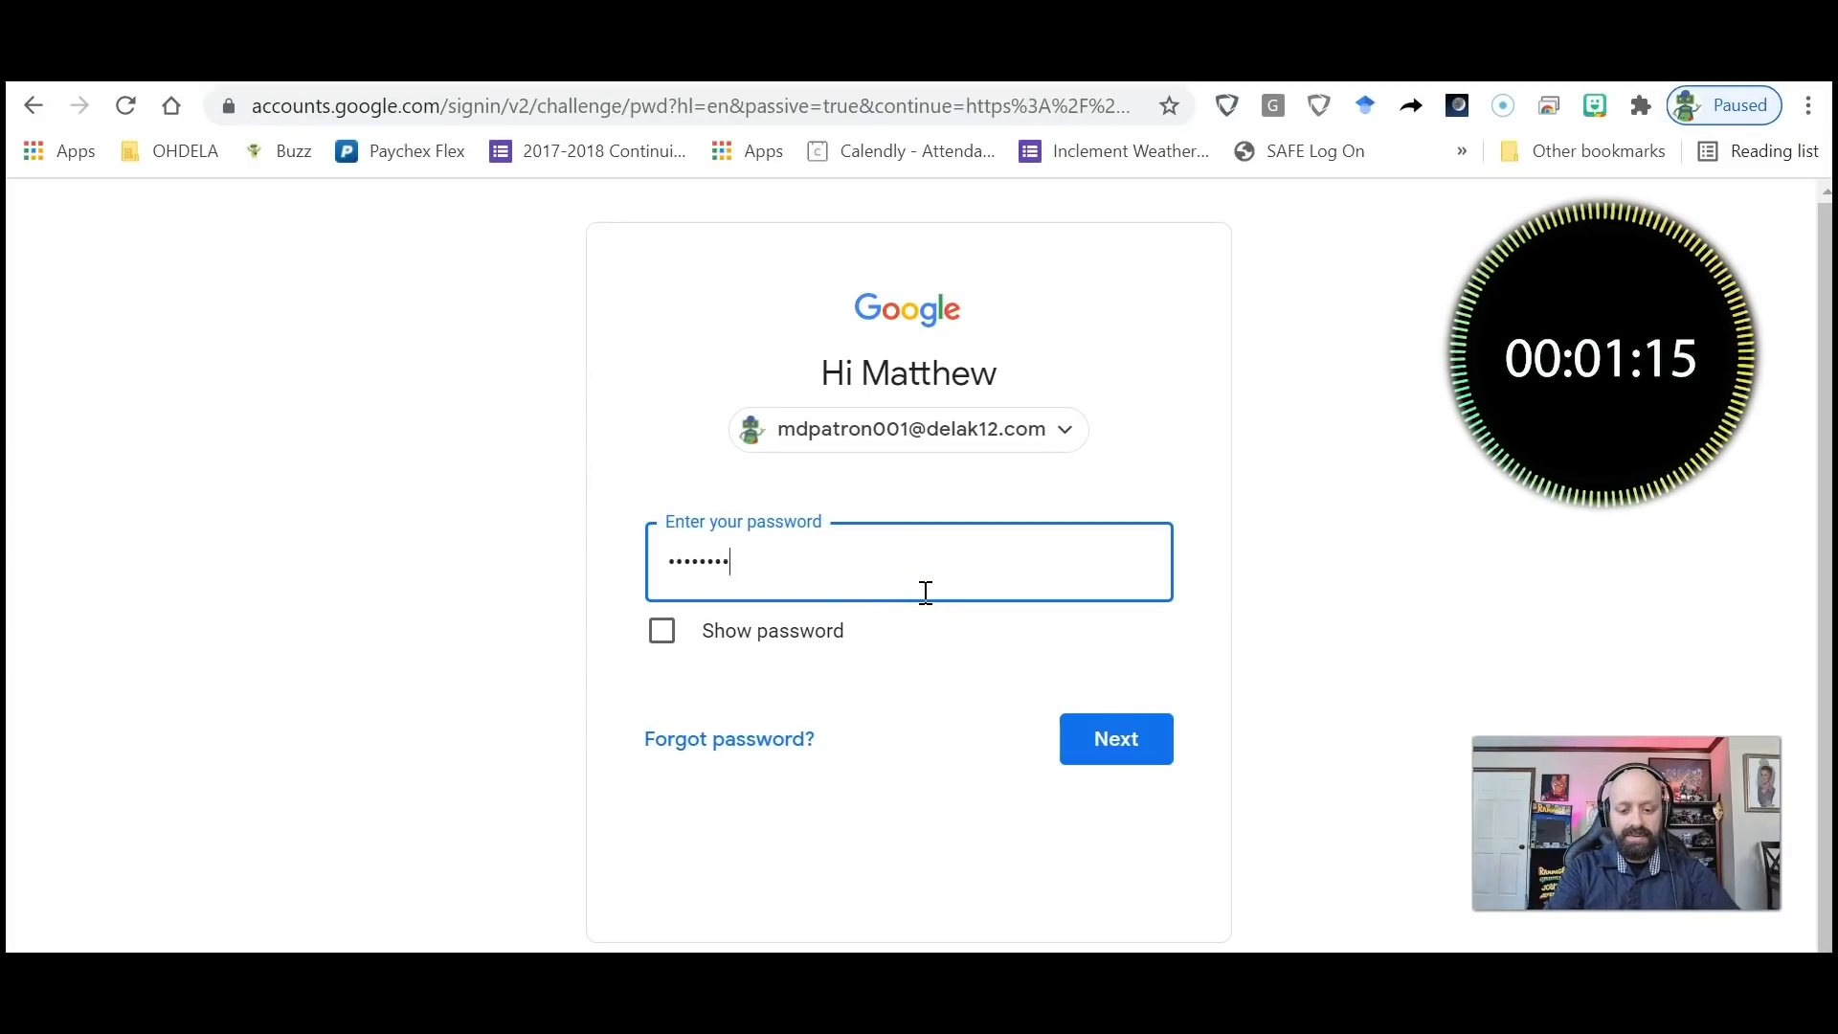
click(1114, 739)
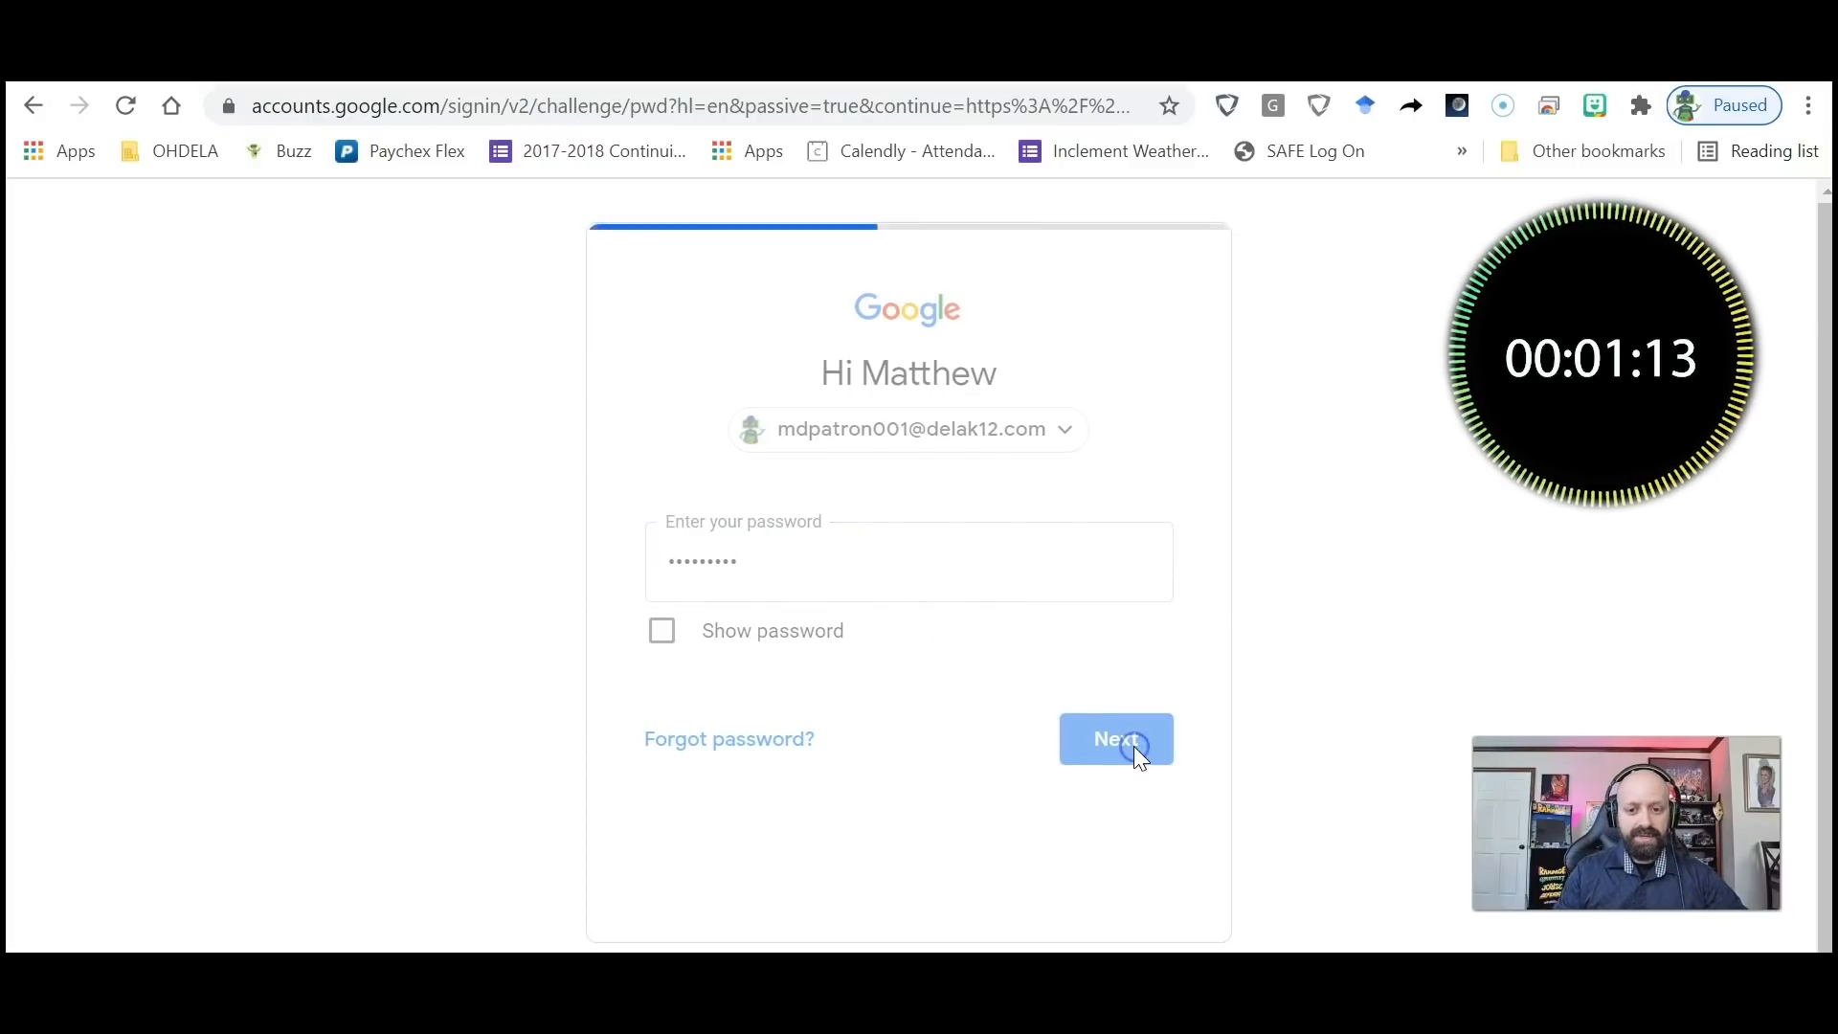
click(1115, 739)
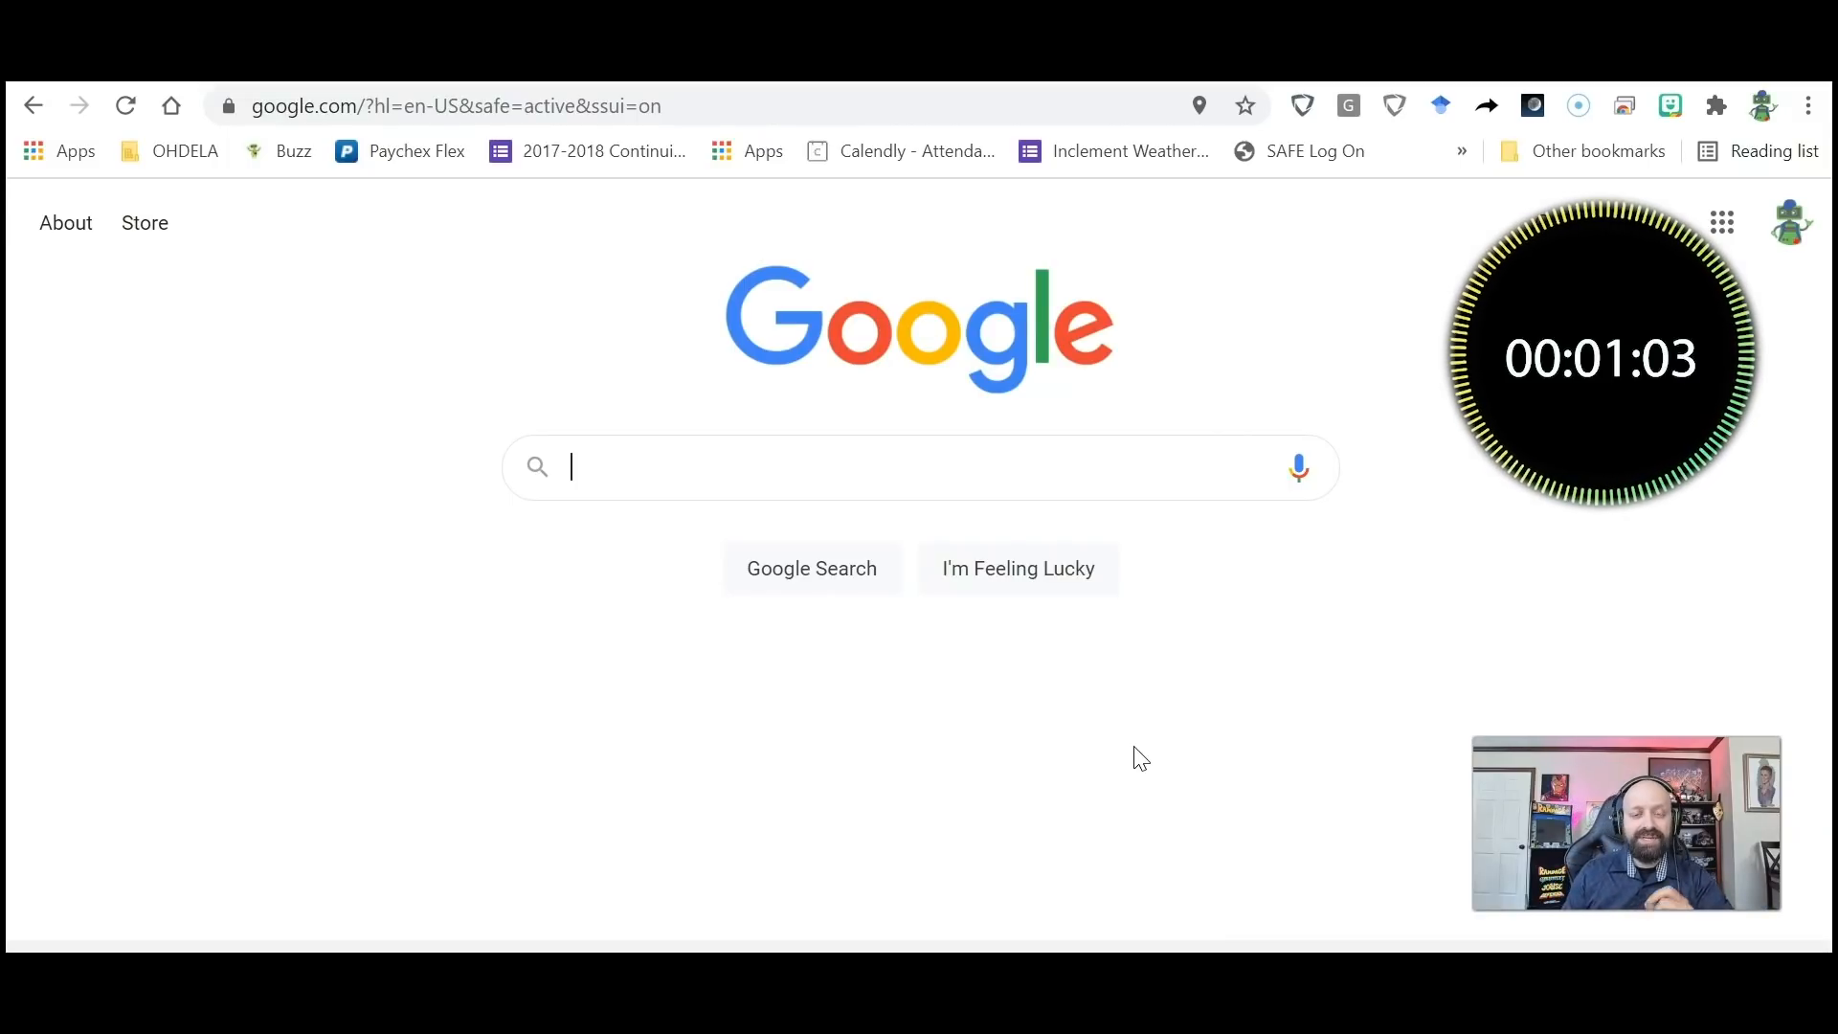
mouse_move(861, 392)
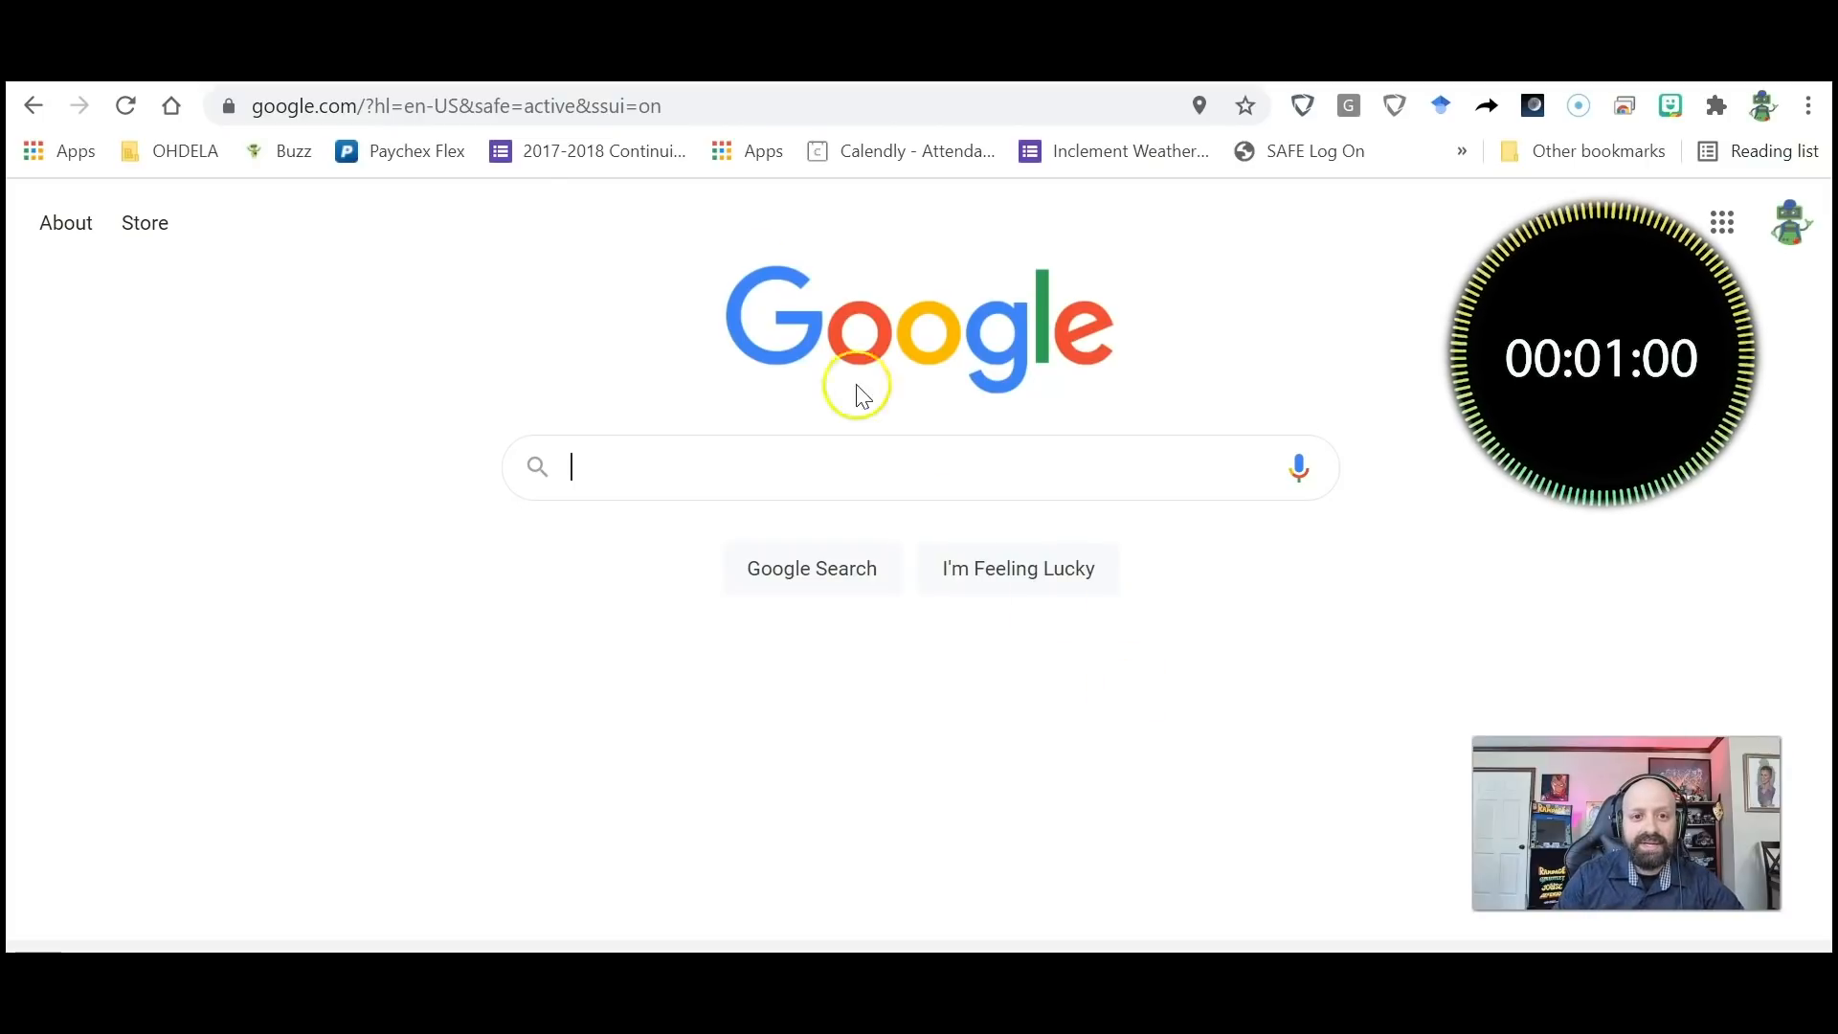
mouse_move(193, 164)
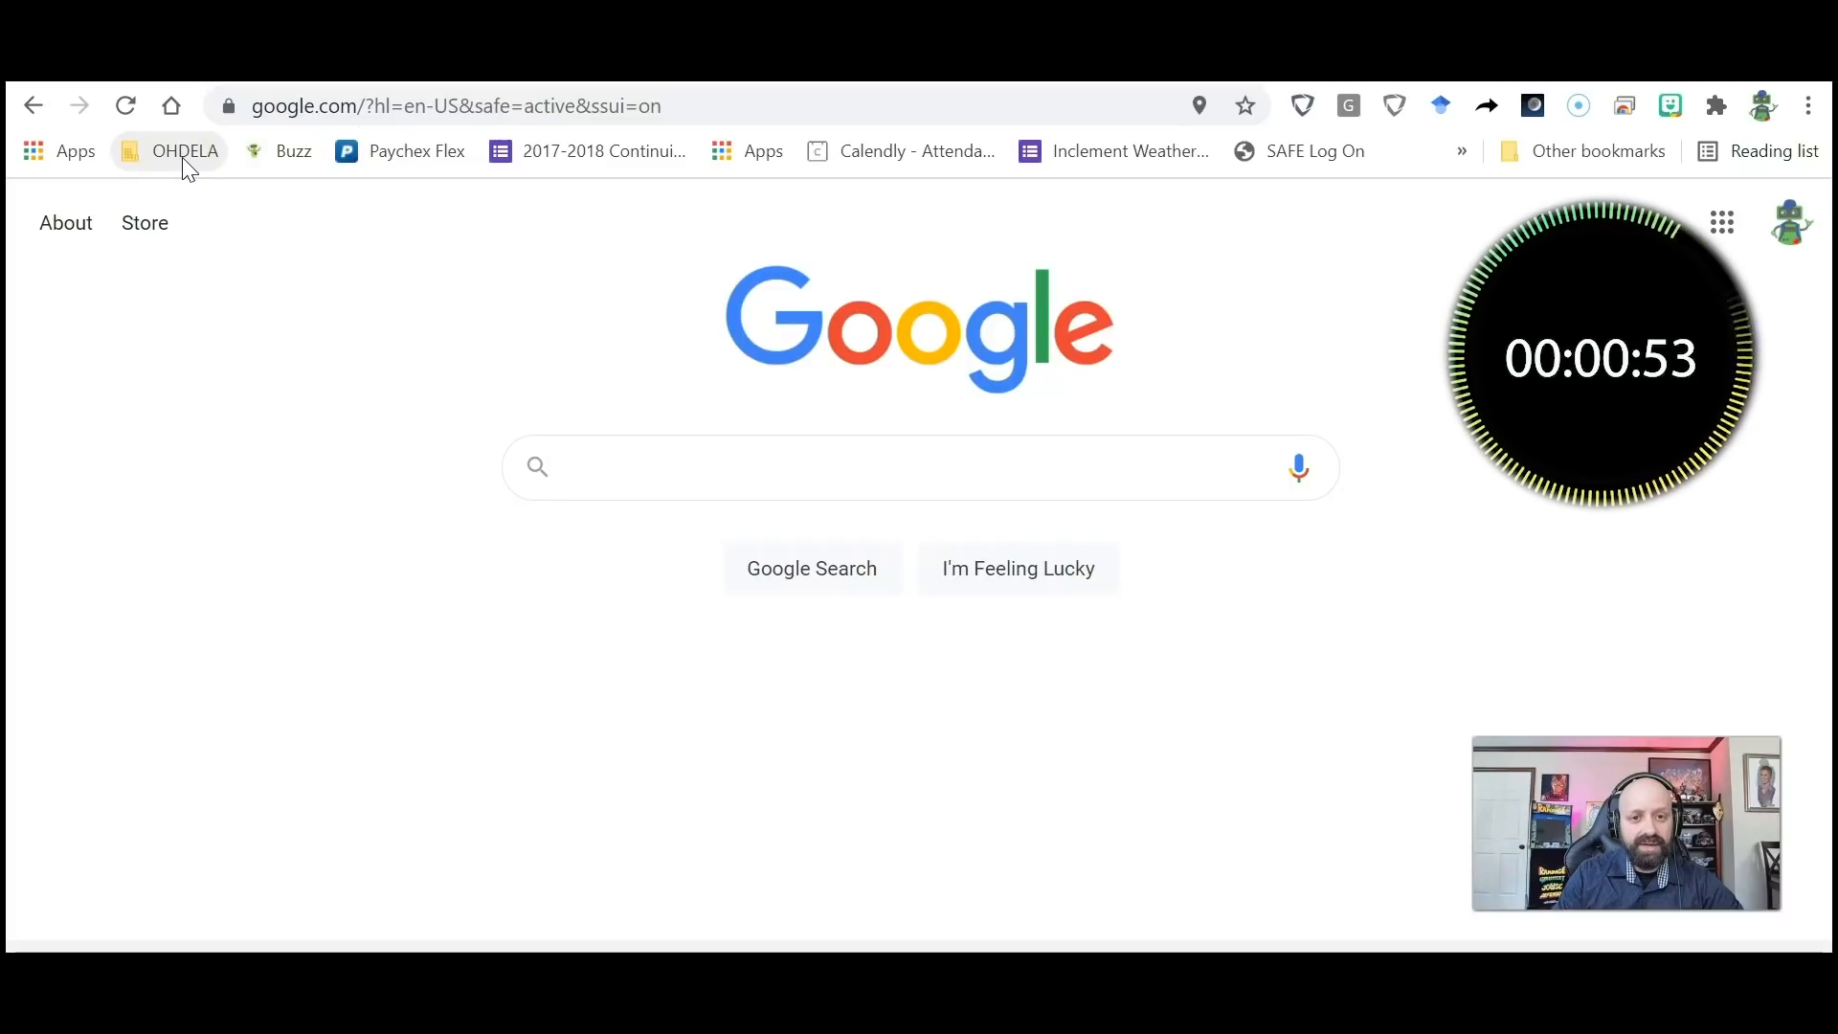
Step: Select the current URL in the address bar, ready to enter a new website address
click(821, 467)
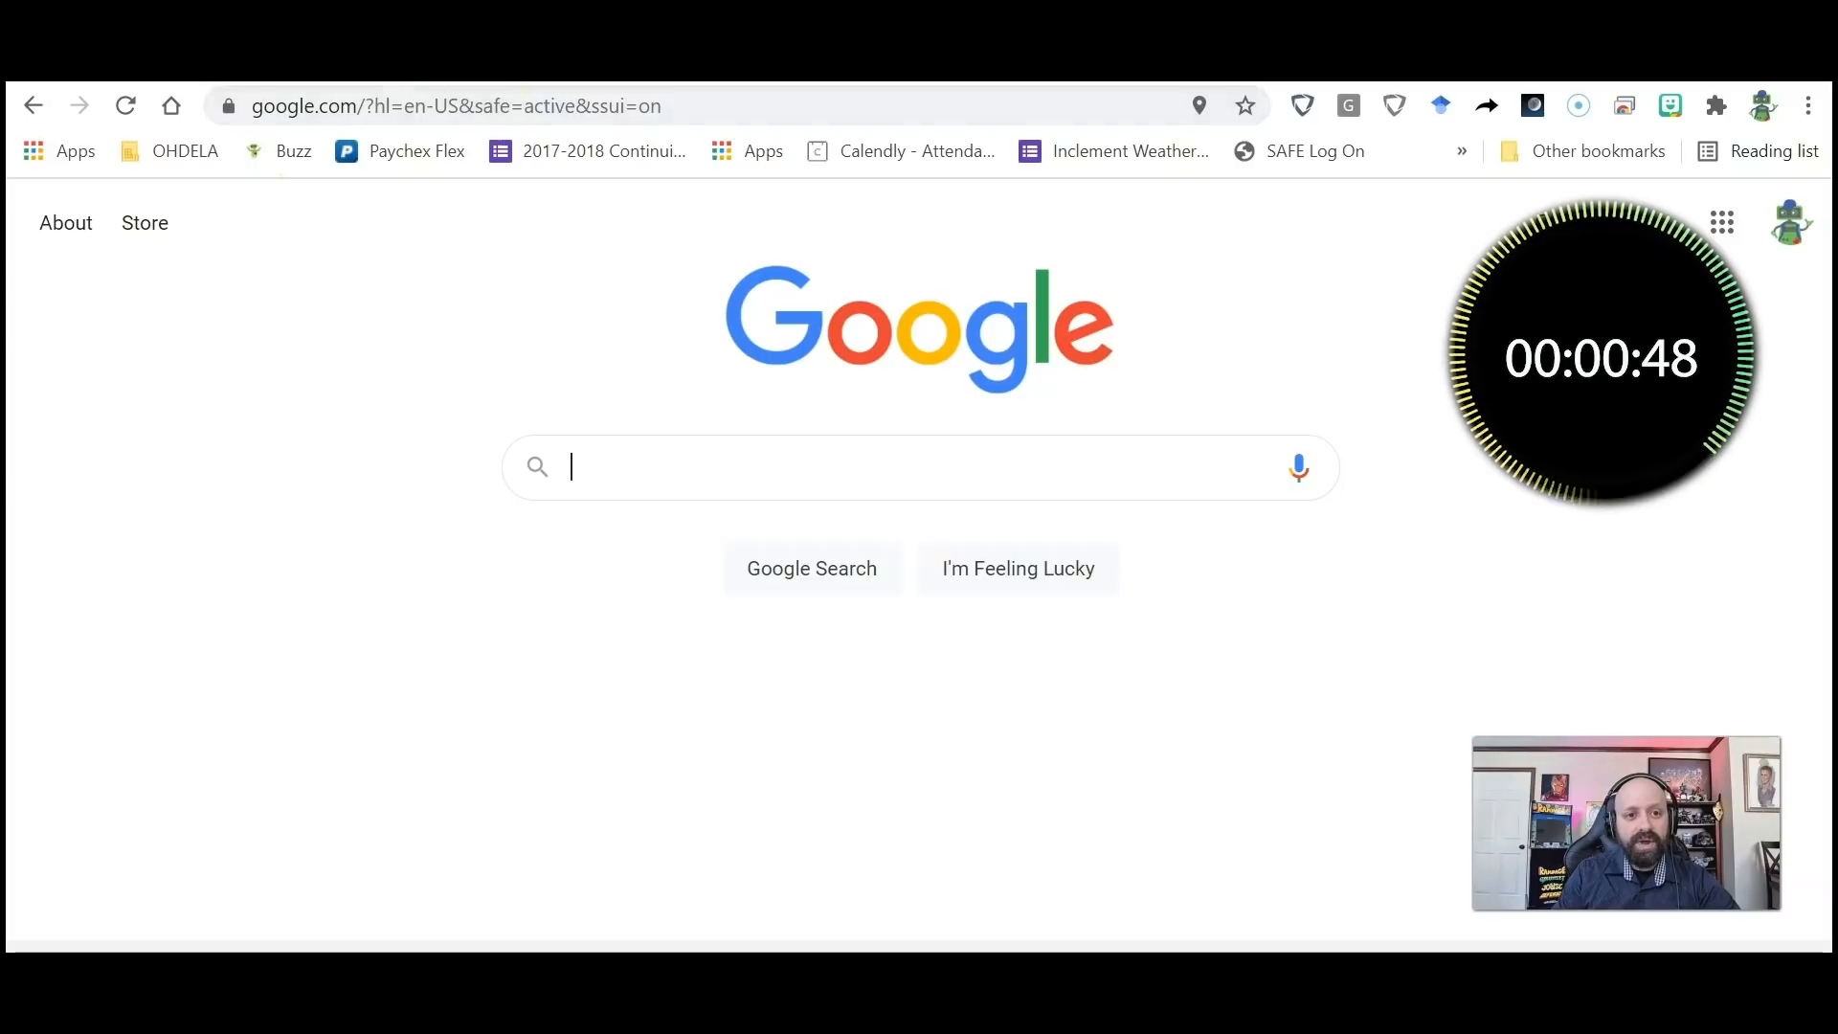
click(456, 106)
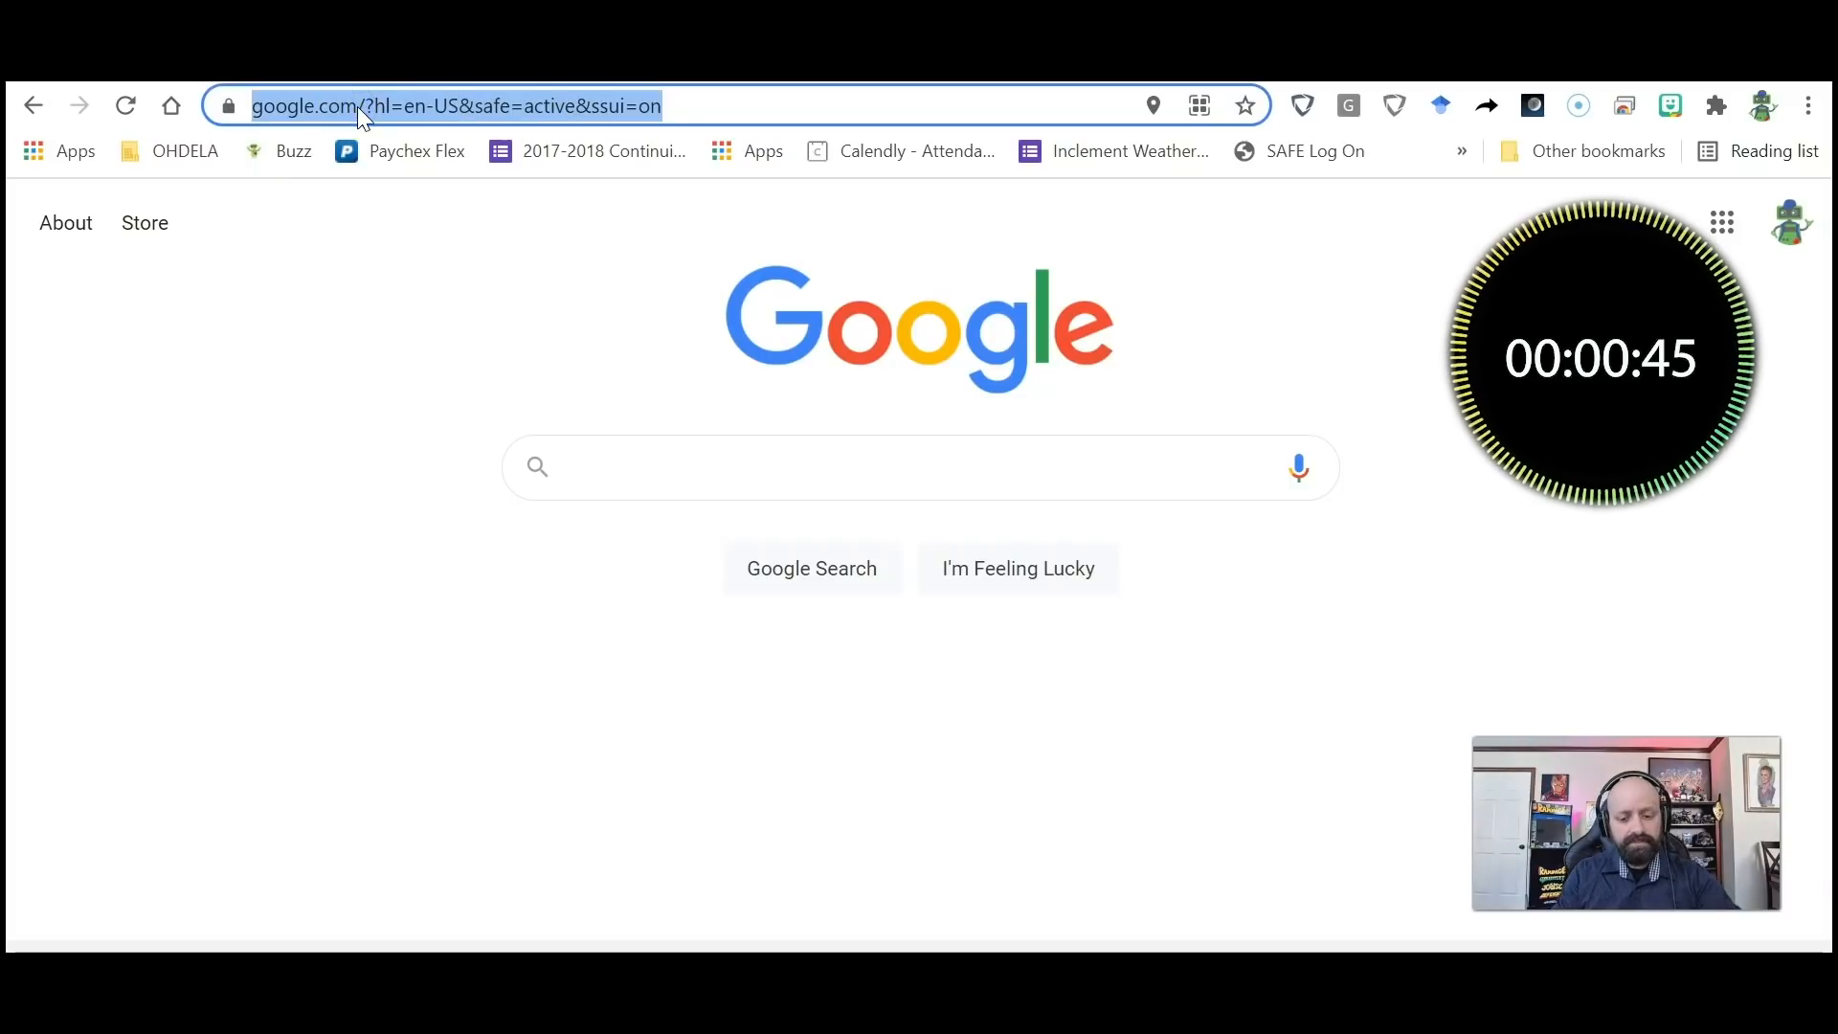